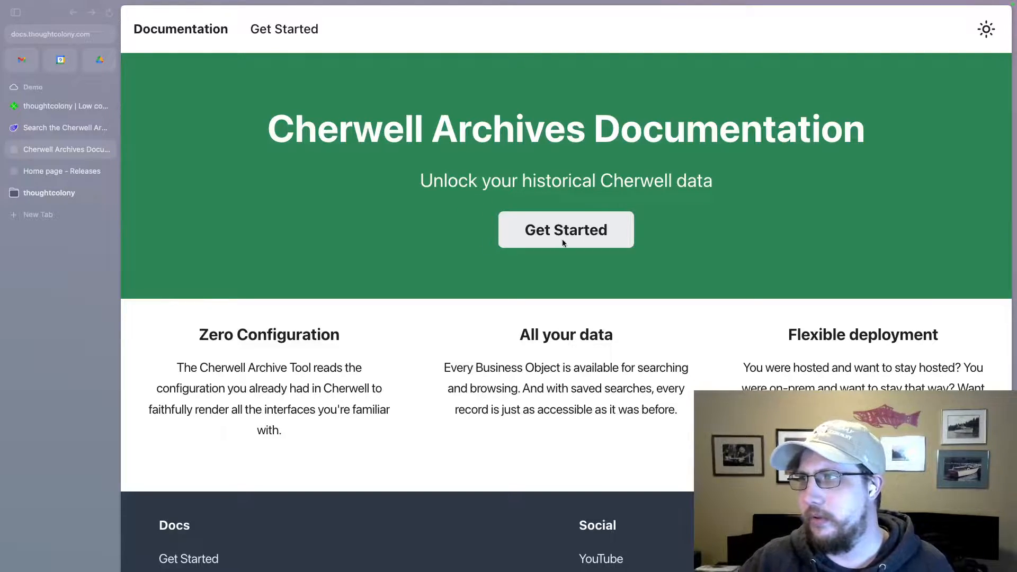
- Open the Get Started page of the Cherwell Archives documentation
{"action": "left_click", "coordinate": [566, 230]}
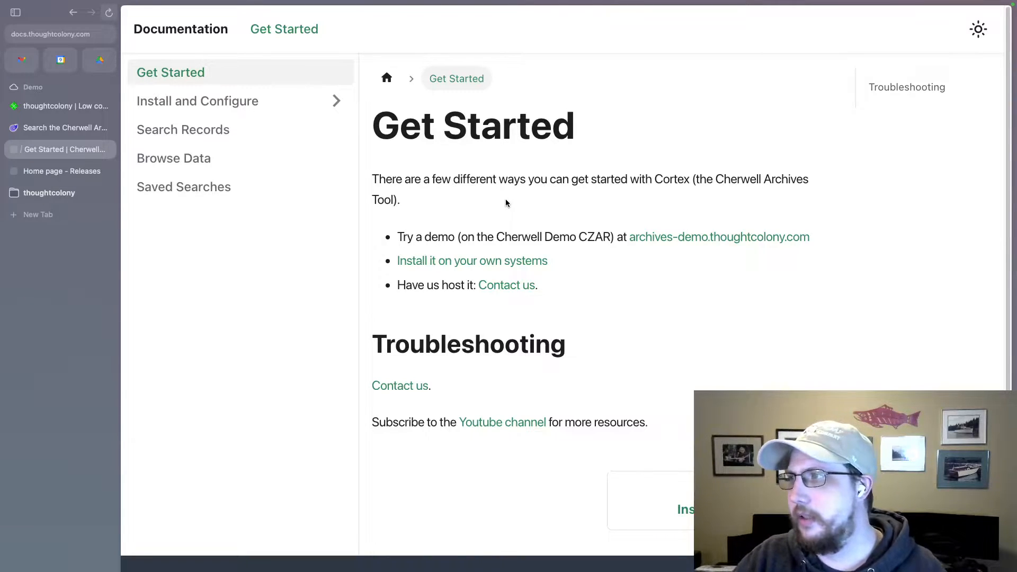
{"action": "mouse_move", "coordinate": [494, 237]}
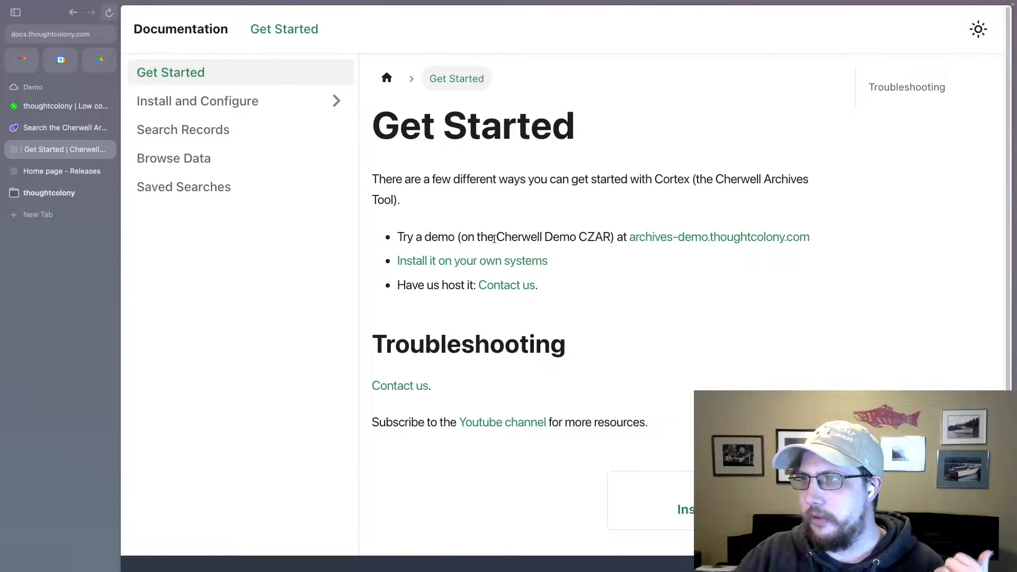
{"action": "mouse_move", "coordinate": [750, 243]}
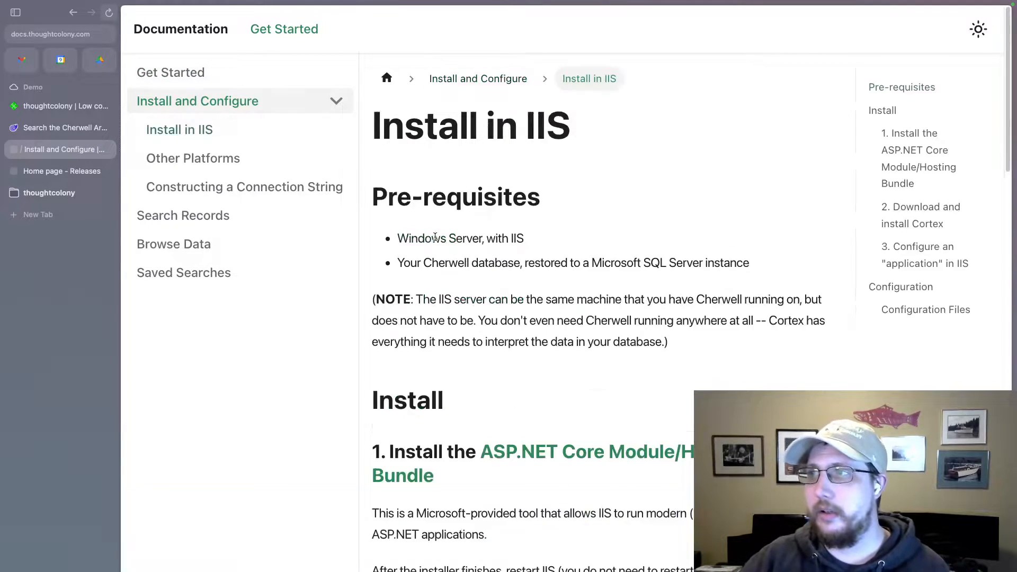
{"action": "left_click", "coordinate": [179, 130]}
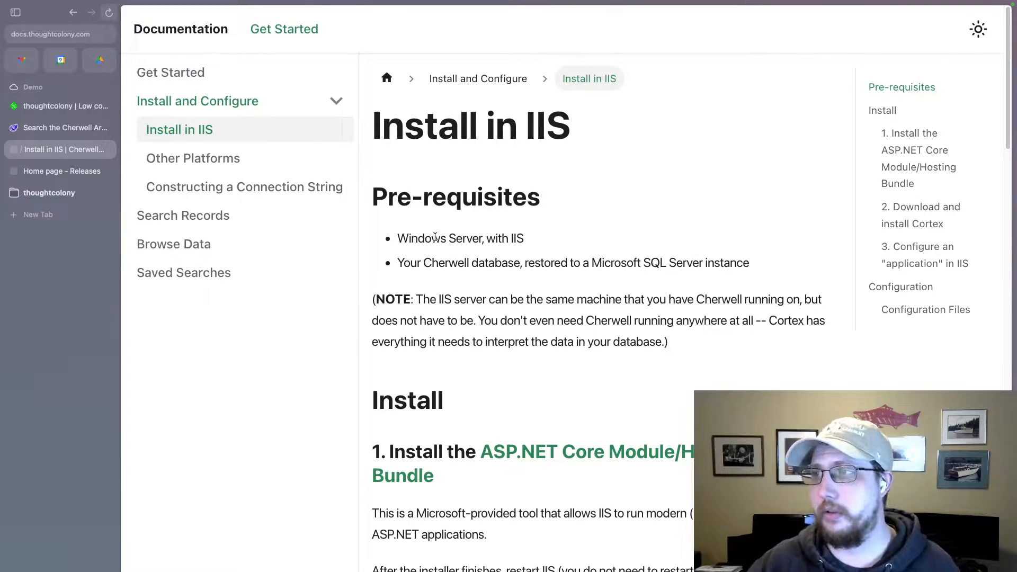
{"action": "scroll", "scroll_direction": "down", "scroll_amount": 3}
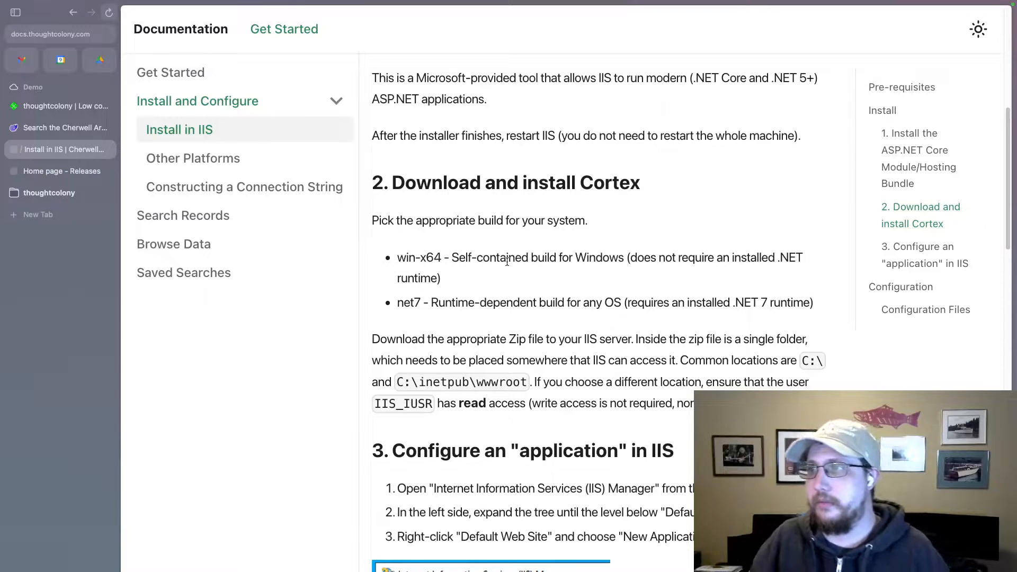
{"action": "mouse_move", "coordinate": [532, 277]}
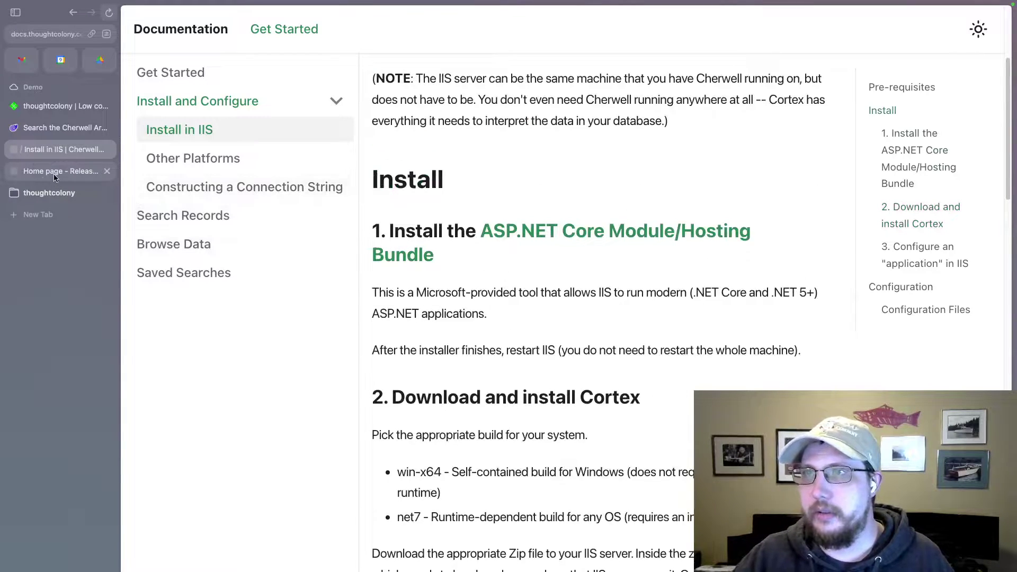
- Switch to the 'Home page - Releases' tab showing the archives and Cortex folders
{"action": "left_click", "coordinate": [60, 171]}
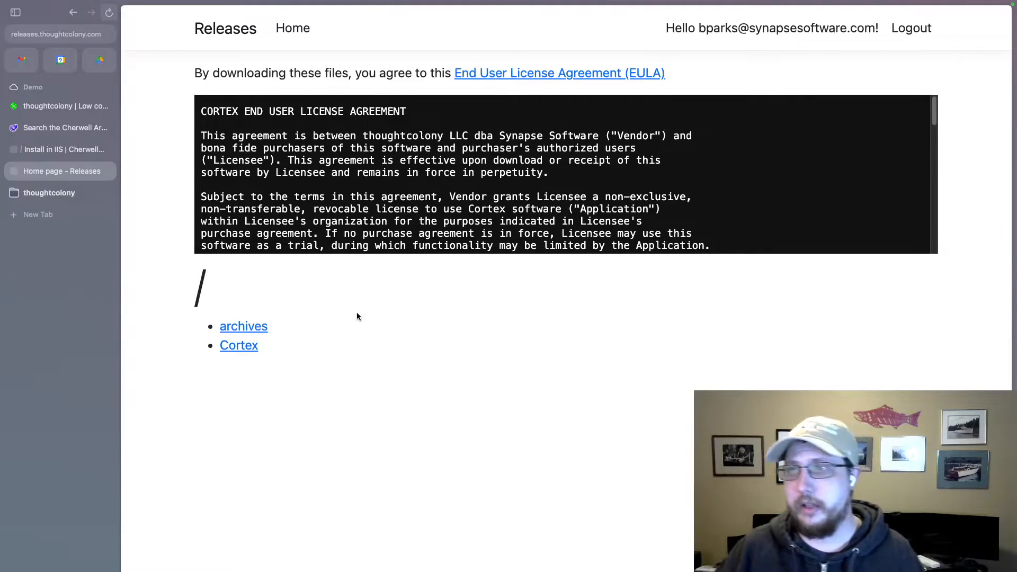
{"action": "mouse_move", "coordinate": [385, 373]}
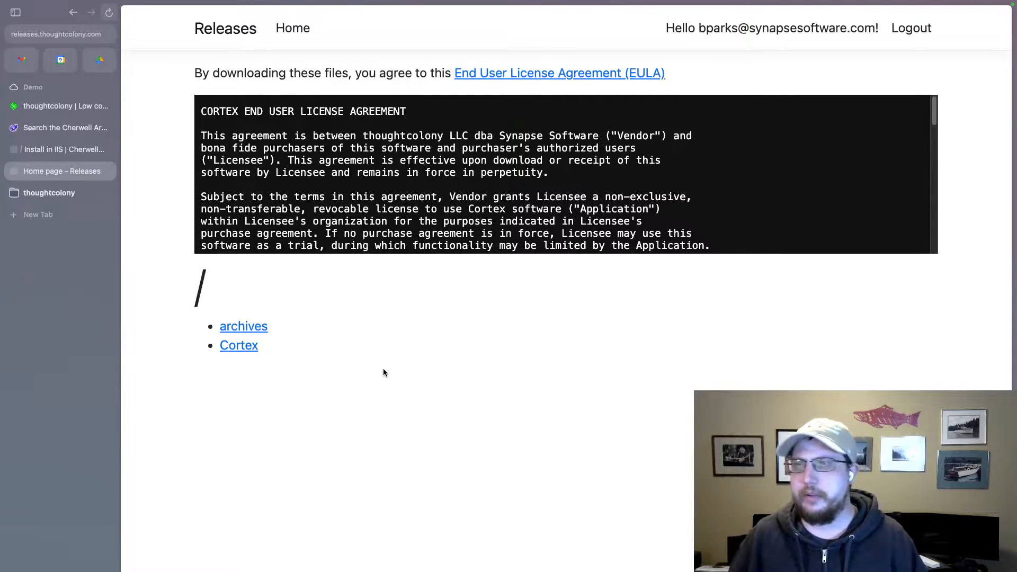
{"action": "mouse_move", "coordinate": [237, 349]}
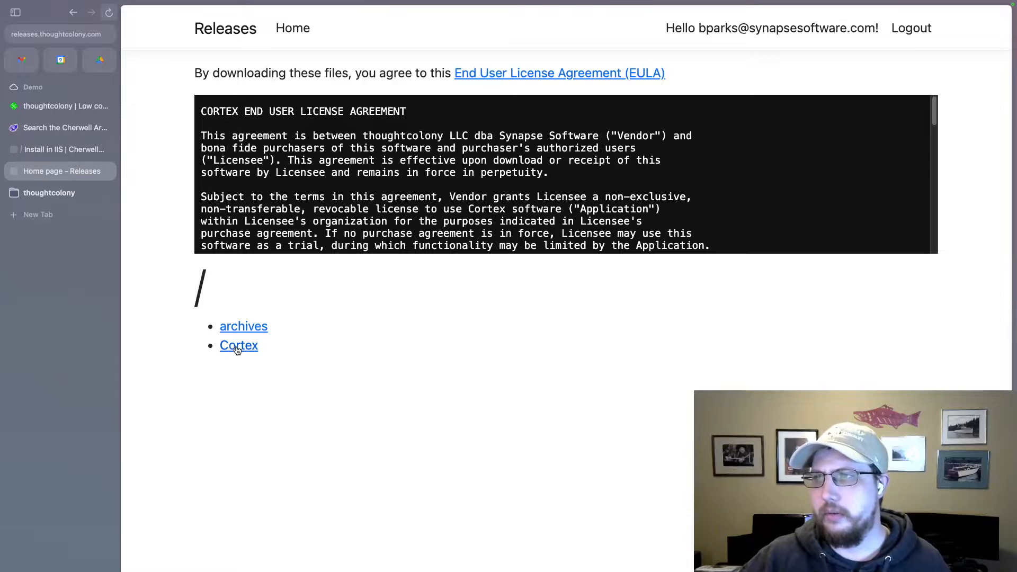
- Open the Cortex folder's v1.2.0 release listing Linux, net7 and win-x64 archives
{"action": "left_click", "coordinate": [239, 346]}
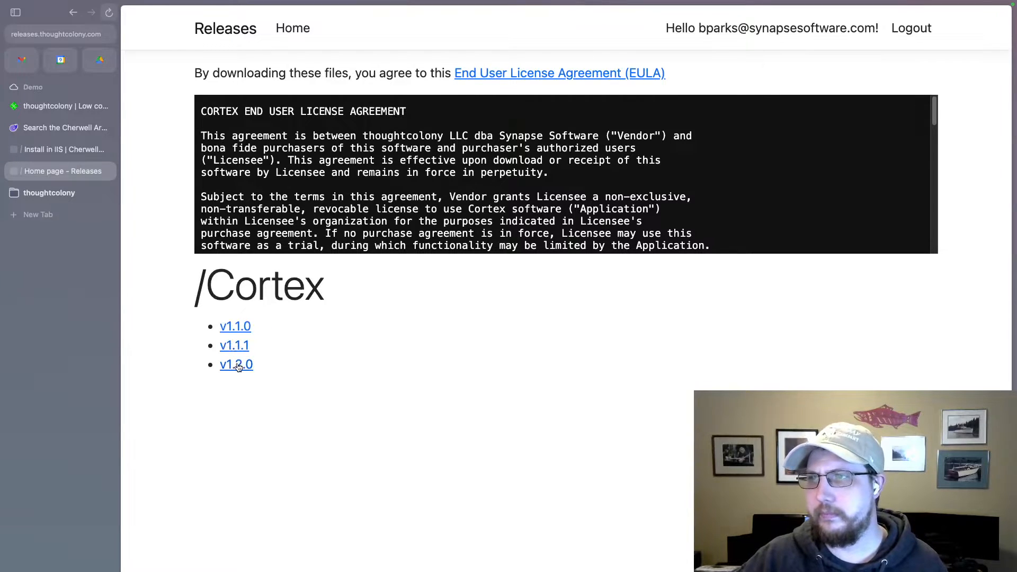
{"action": "left_click", "coordinate": [236, 364]}
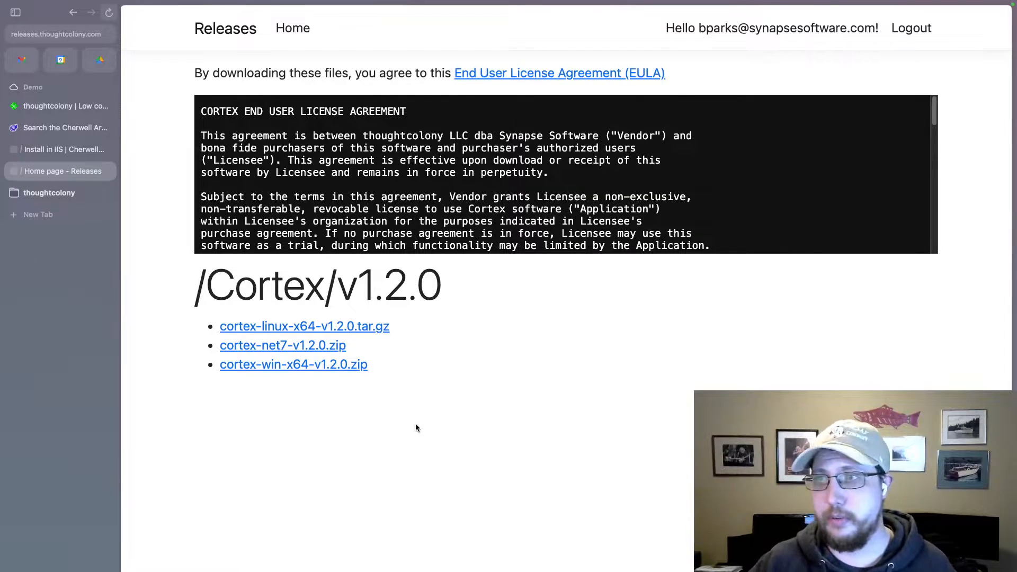
{"action": "mouse_move", "coordinate": [447, 384]}
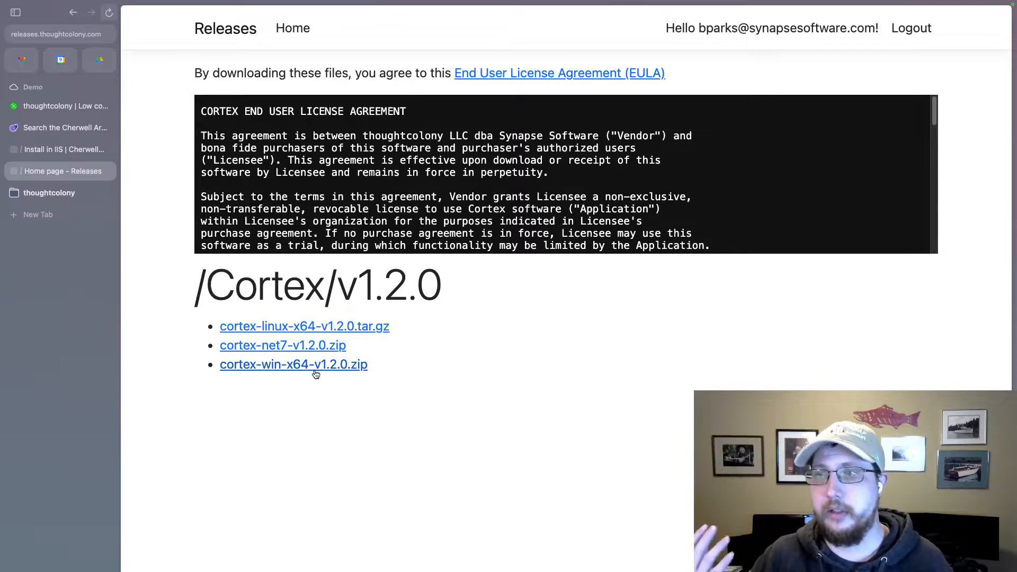
{"action": "mouse_move", "coordinate": [324, 385]}
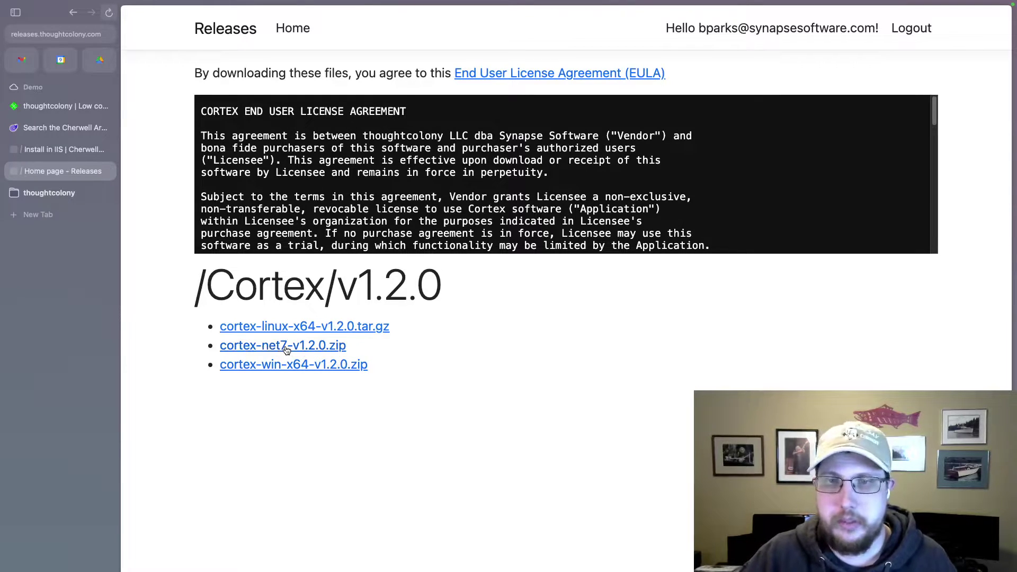
{"action": "mouse_move", "coordinate": [409, 342]}
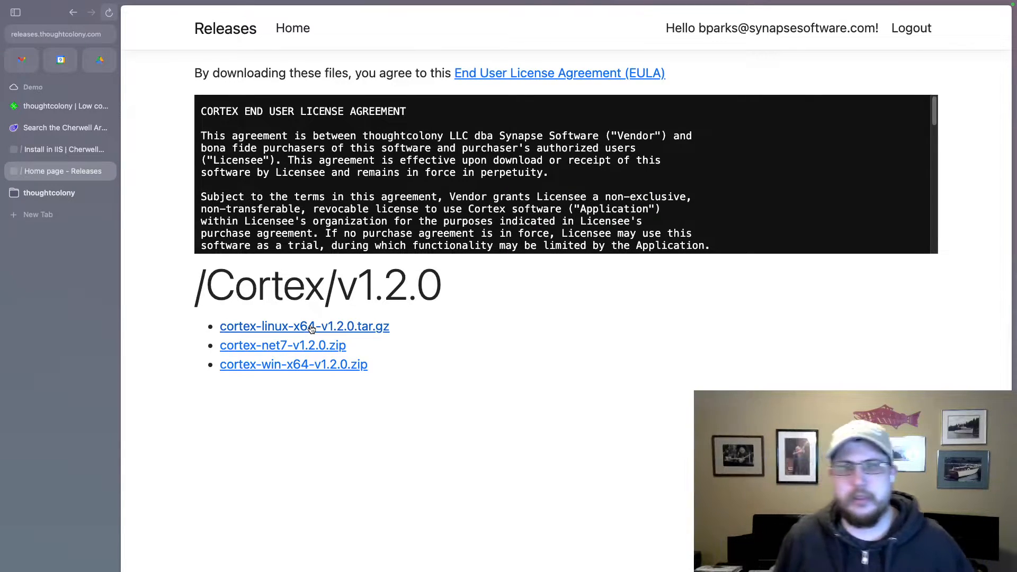
{"action": "mouse_move", "coordinate": [307, 348]}
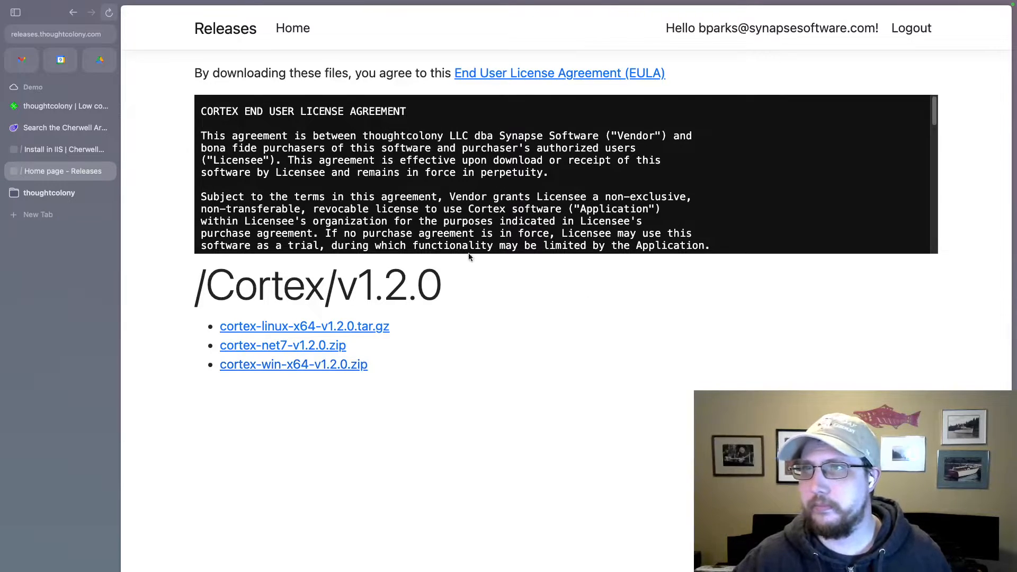
{"action": "mouse_move", "coordinate": [142, 163]}
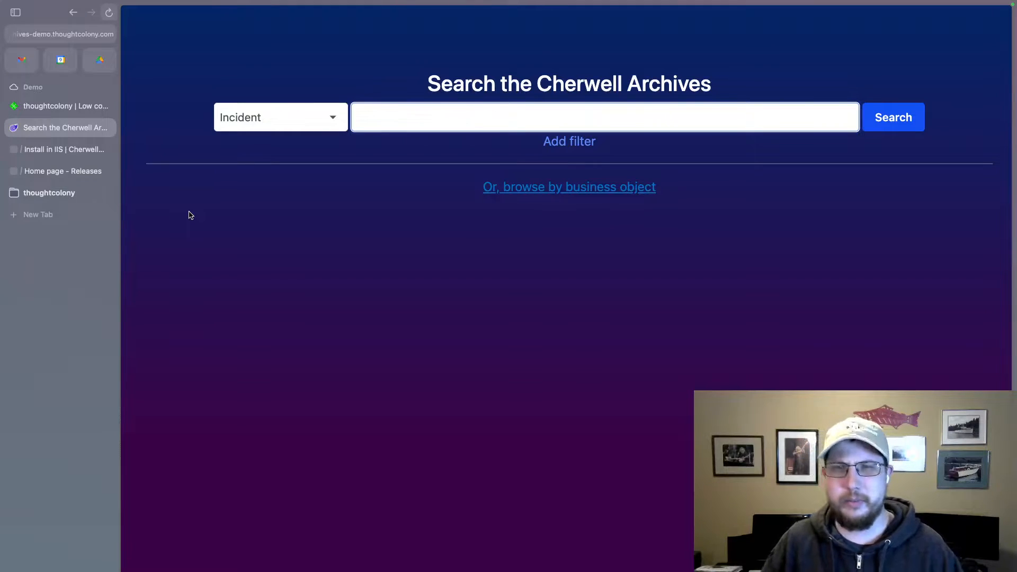
- Search Incidents for 'printer' with a Status is-not-equal-to 'Closed' filter
{"action": "type", "text": "printer"}
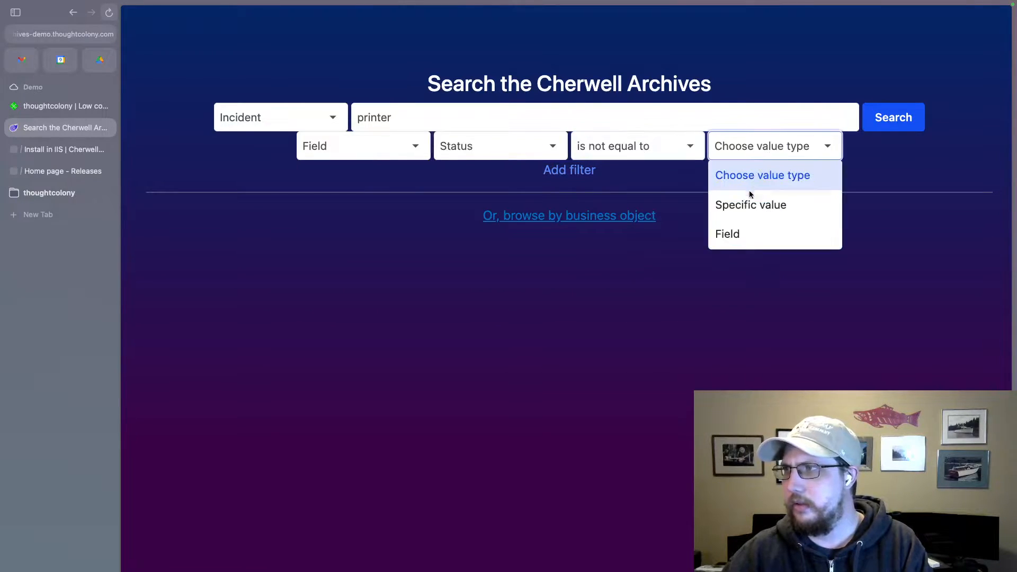
{"action": "left_click", "coordinate": [750, 205]}
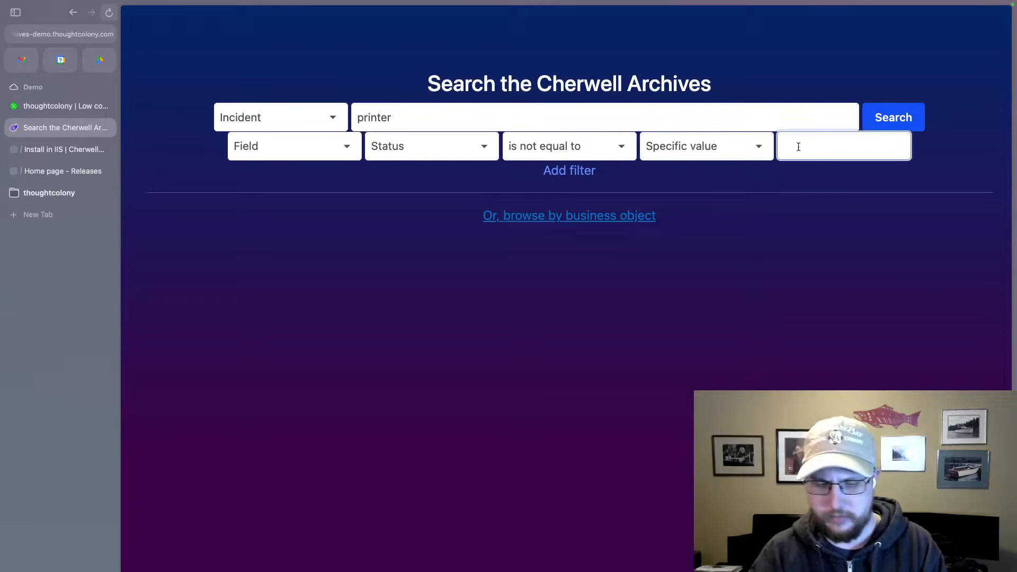
{"action": "type", "text": "Closed"}
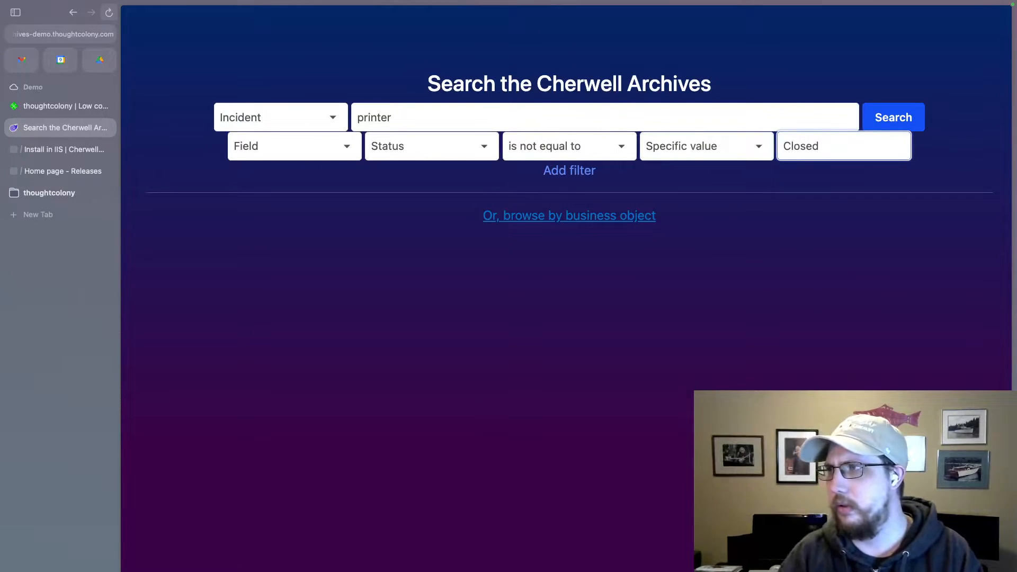
{"action": "left_click", "coordinate": [893, 117]}
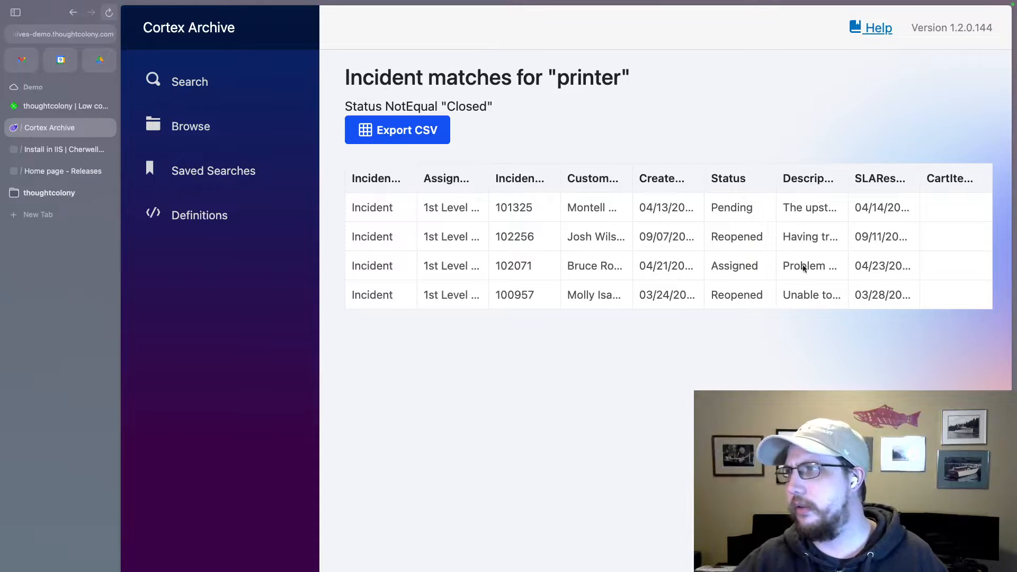
{"action": "mouse_move", "coordinate": [542, 246]}
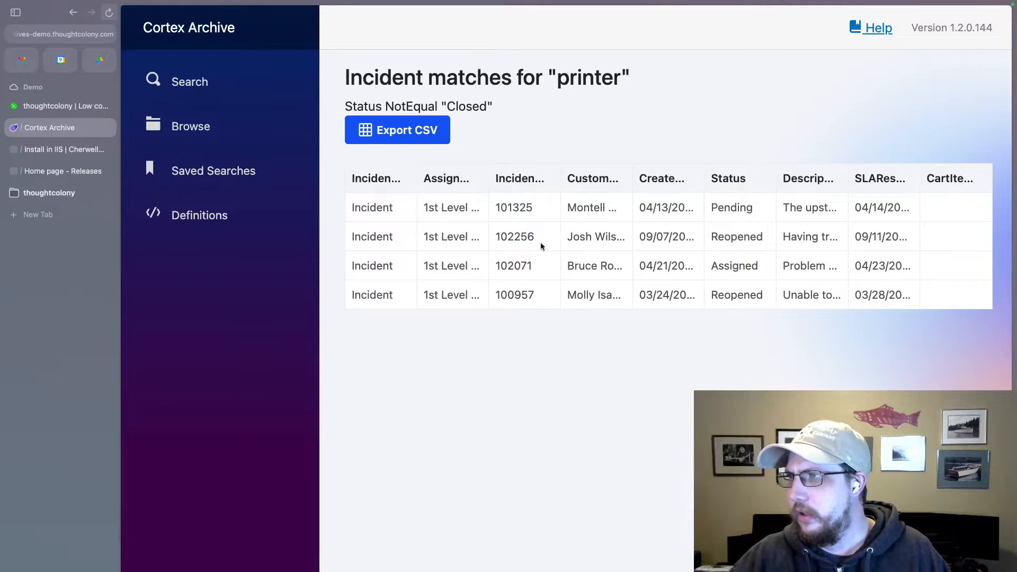
{"action": "mouse_move", "coordinate": [559, 243]}
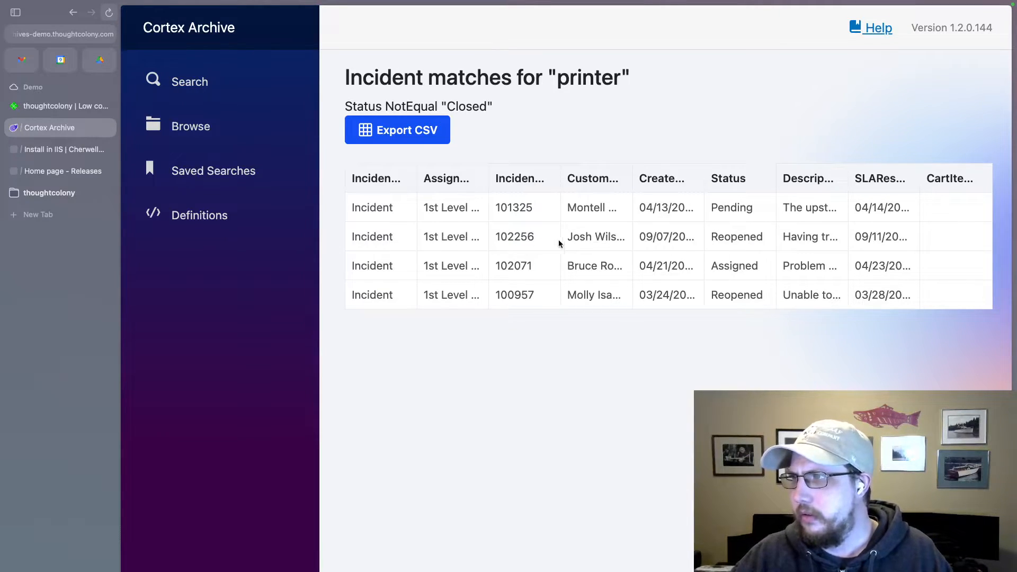
{"action": "mouse_move", "coordinate": [795, 230]}
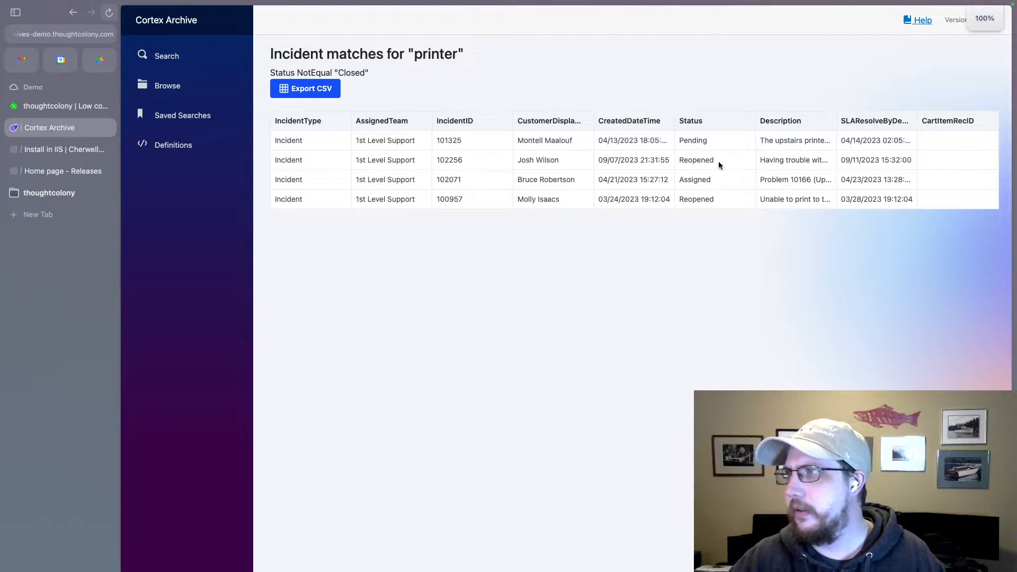
- Open incident 102256 and scroll its Overview to the checklist and priority 3
{"action": "left_click", "coordinate": [167, 86]}
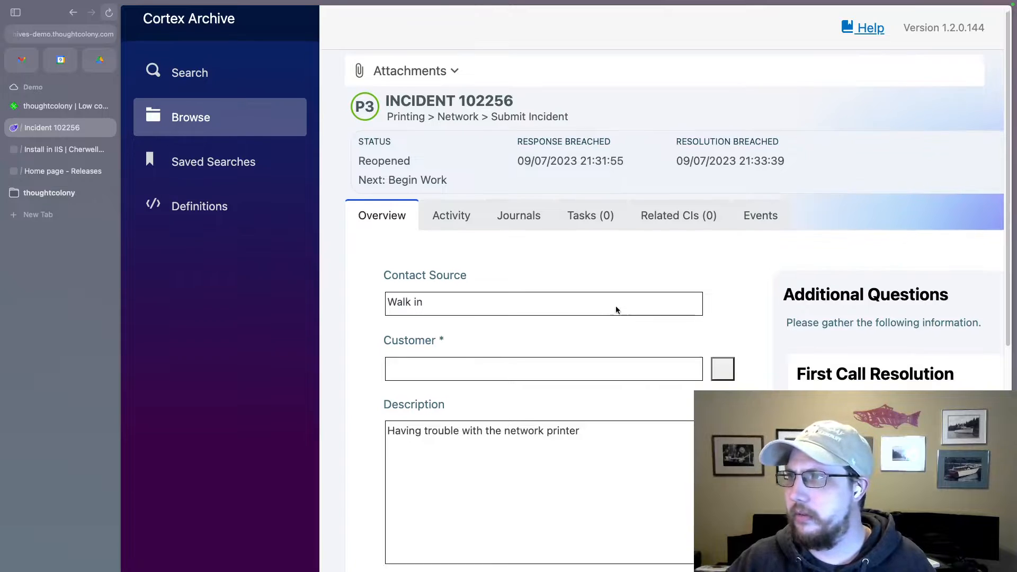
{"action": "scroll", "scroll_direction": "down", "scroll_amount": 3}
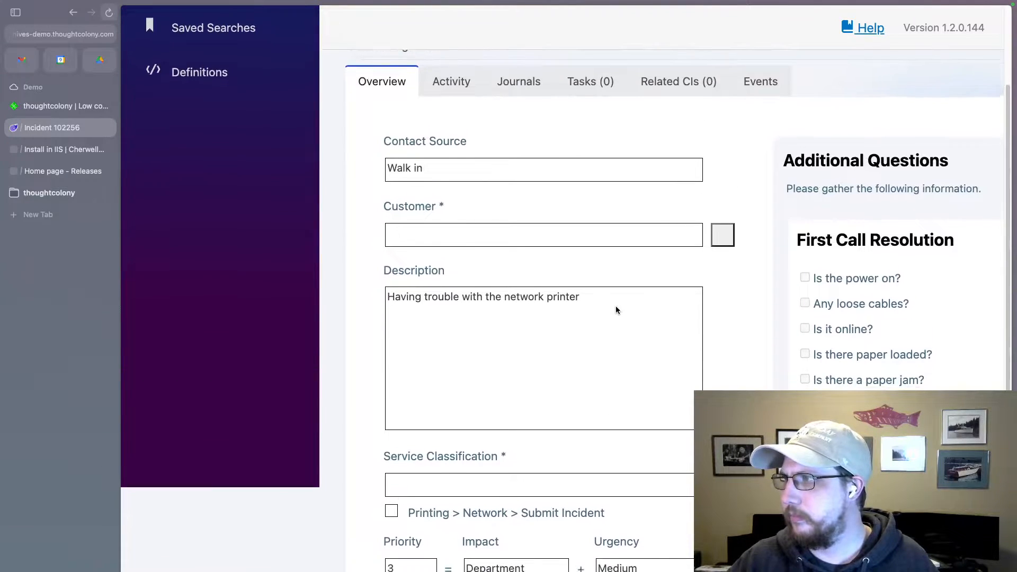
{"action": "scroll", "scroll_direction": "down", "scroll_amount": 3}
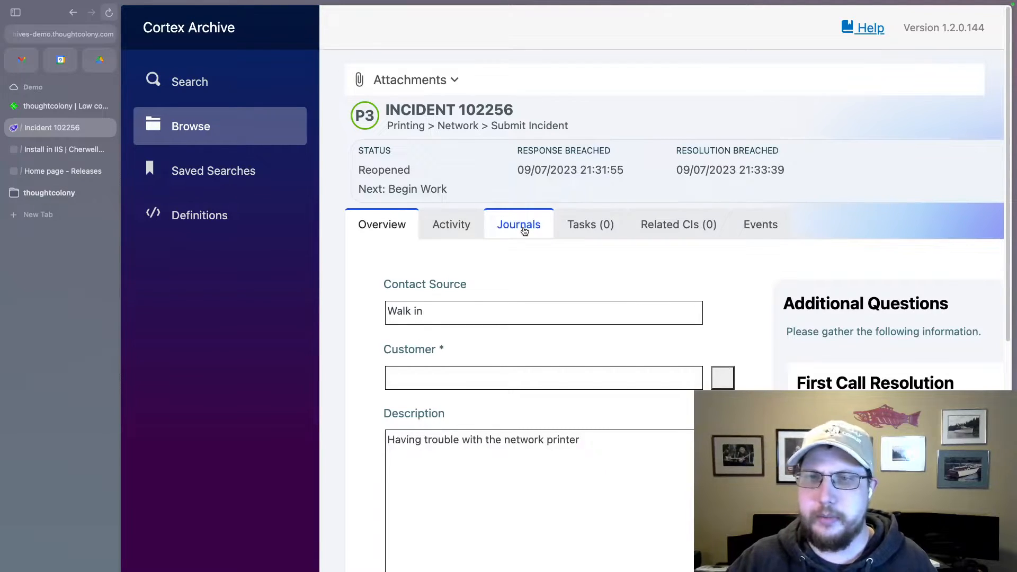
- Show incident 102256's Journals tab with History entries, dates and authors
{"action": "left_click", "coordinate": [518, 225]}
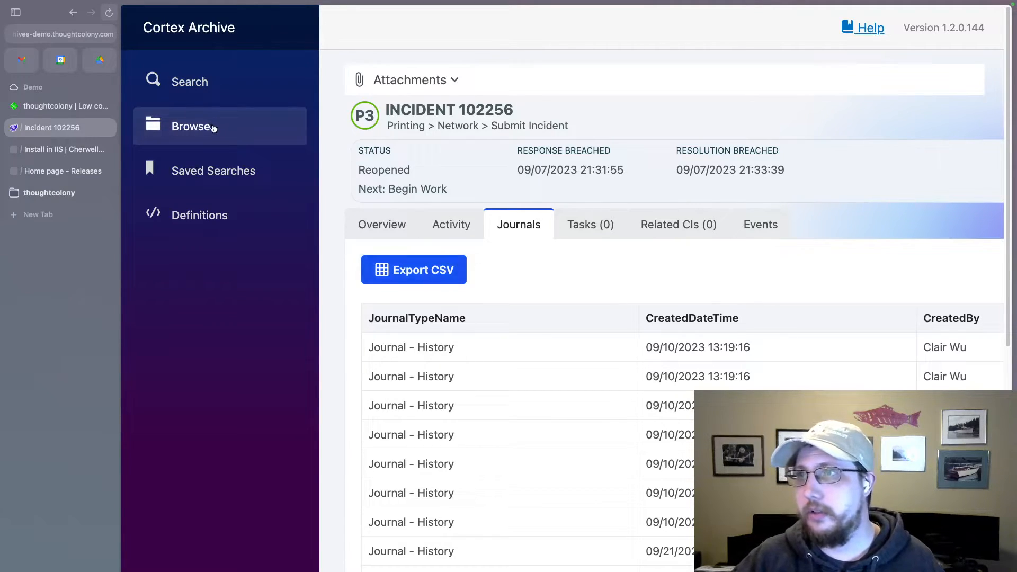
- Open the Browse index, view Supporting Objects, then return to Major Objects
{"action": "left_click", "coordinate": [191, 126]}
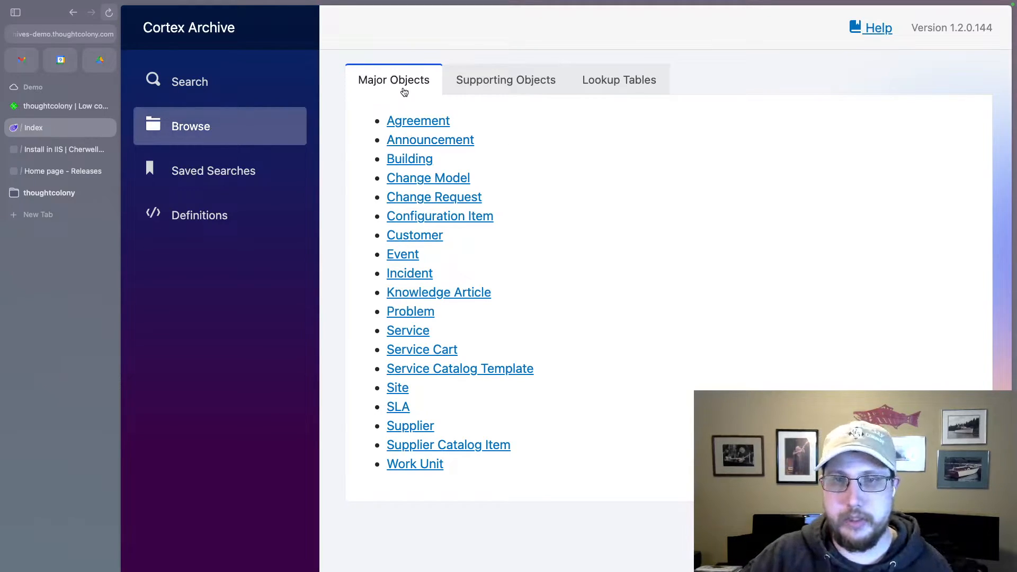
{"action": "left_click", "coordinate": [506, 80]}
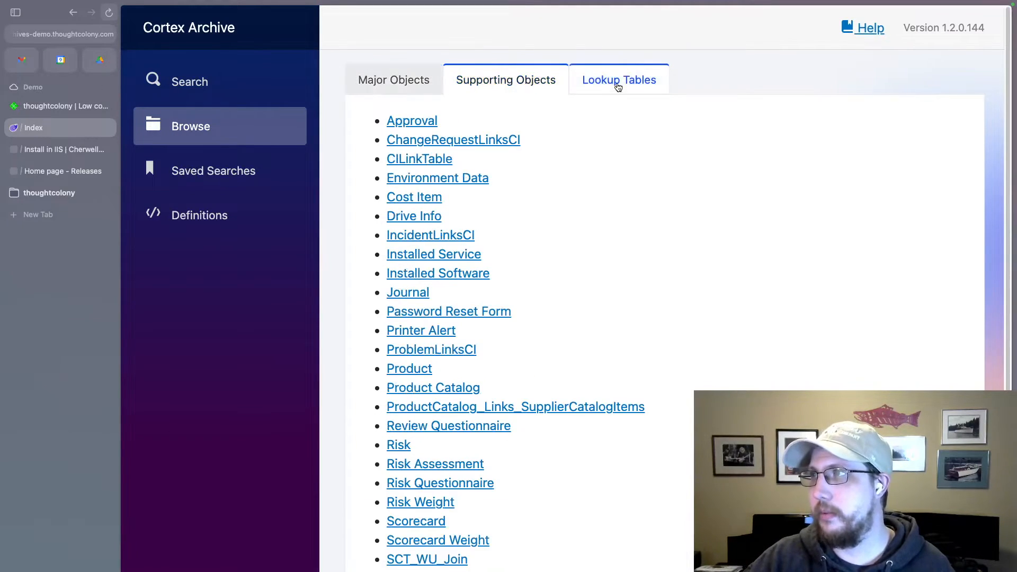
{"action": "left_click", "coordinate": [393, 80]}
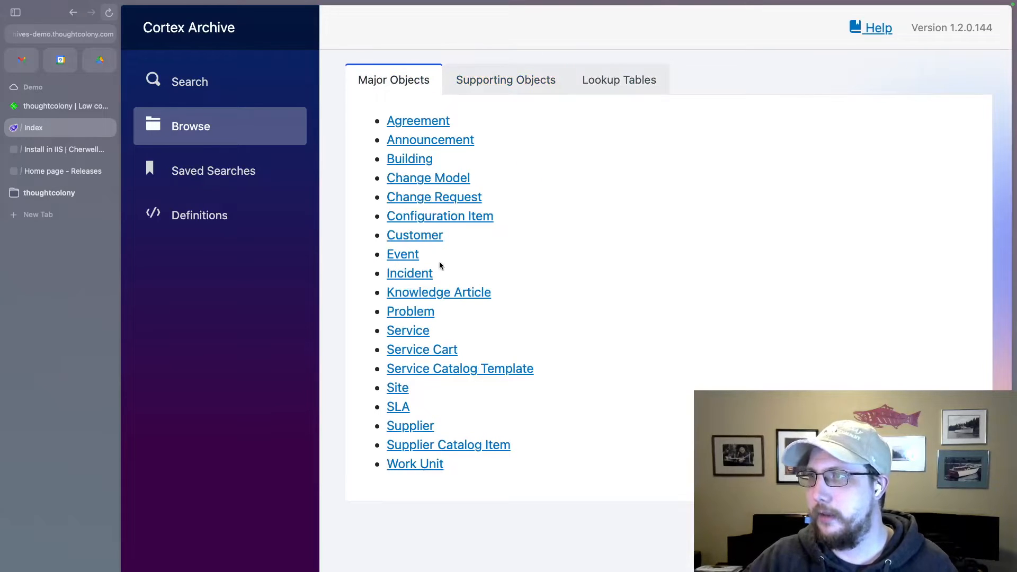
- Scroll through the Incident records table, then list Customer records with phones and emails
{"action": "left_click", "coordinate": [409, 273]}
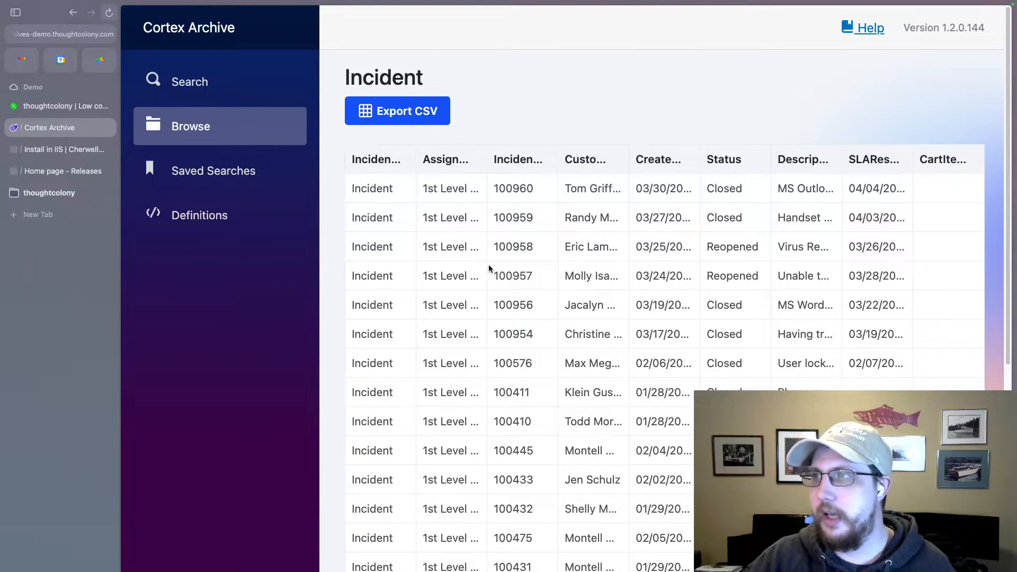
{"action": "scroll", "scroll_direction": "down", "scroll_amount": 3}
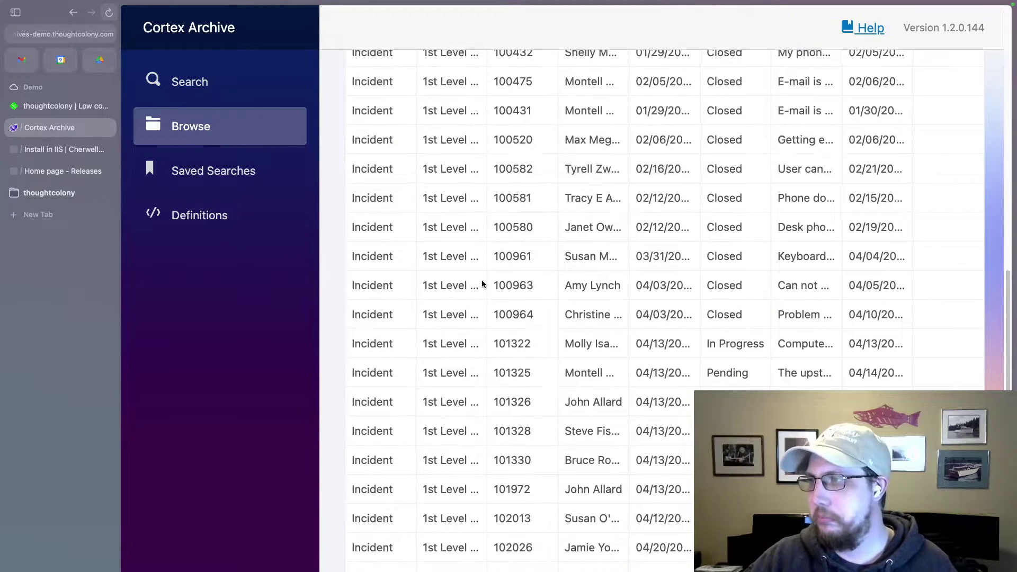
{"action": "scroll", "scroll_direction": "down", "scroll_amount": 3}
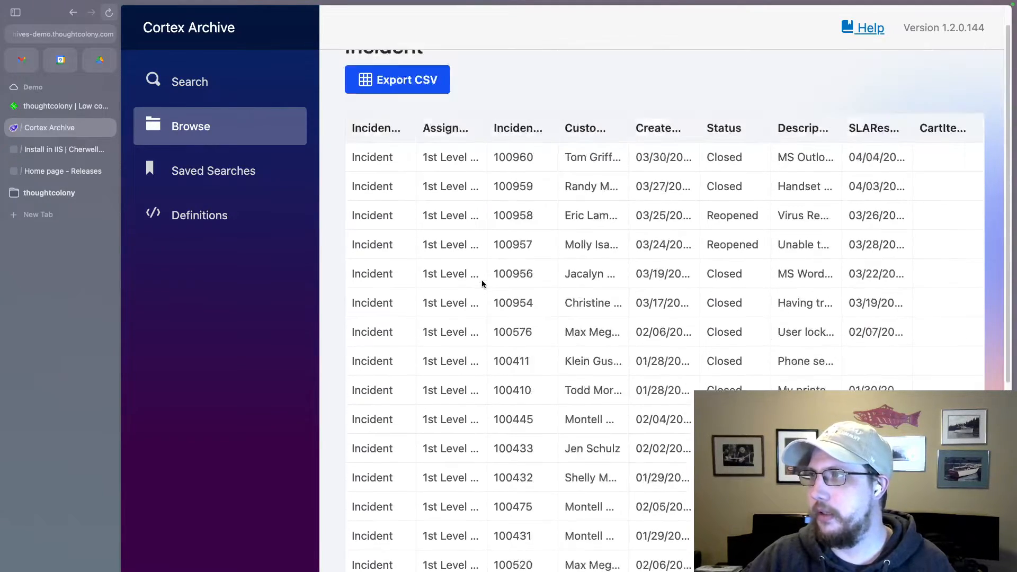
{"action": "scroll", "scroll_direction": "down", "scroll_amount": 3}
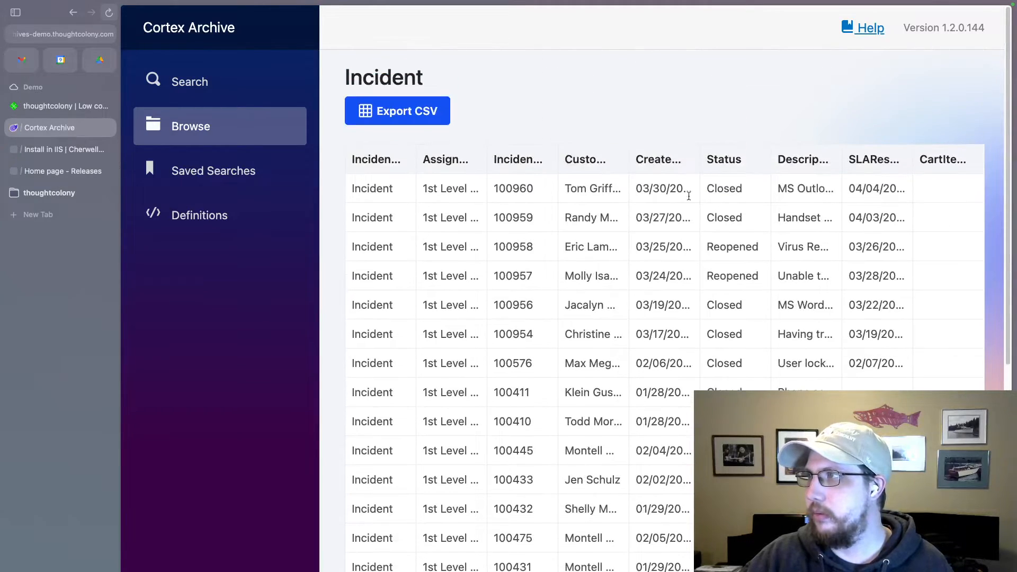
{"action": "scroll", "scroll_direction": "down", "scroll_amount": 3}
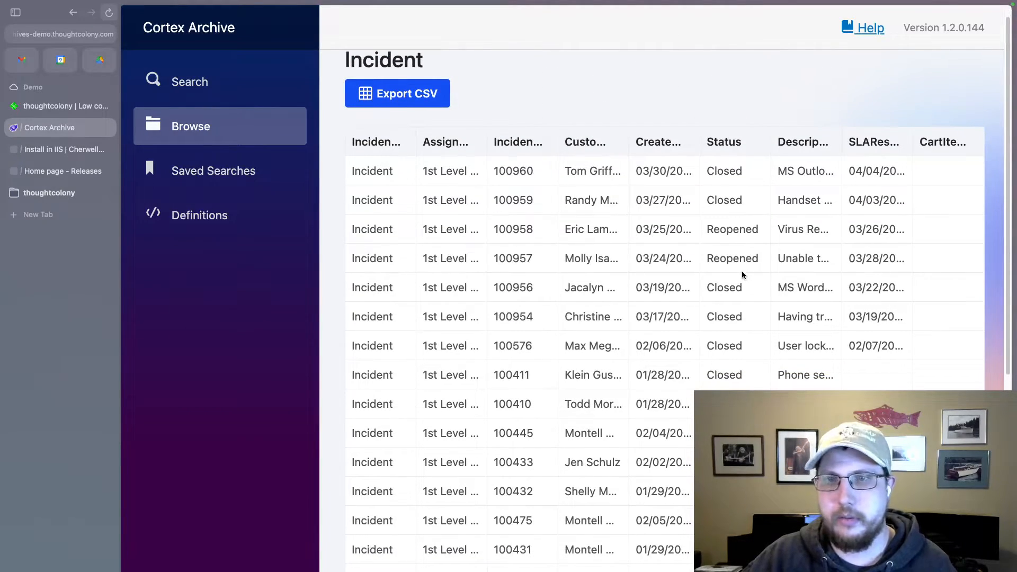
{"action": "scroll", "scroll_direction": "down", "scroll_amount": 3}
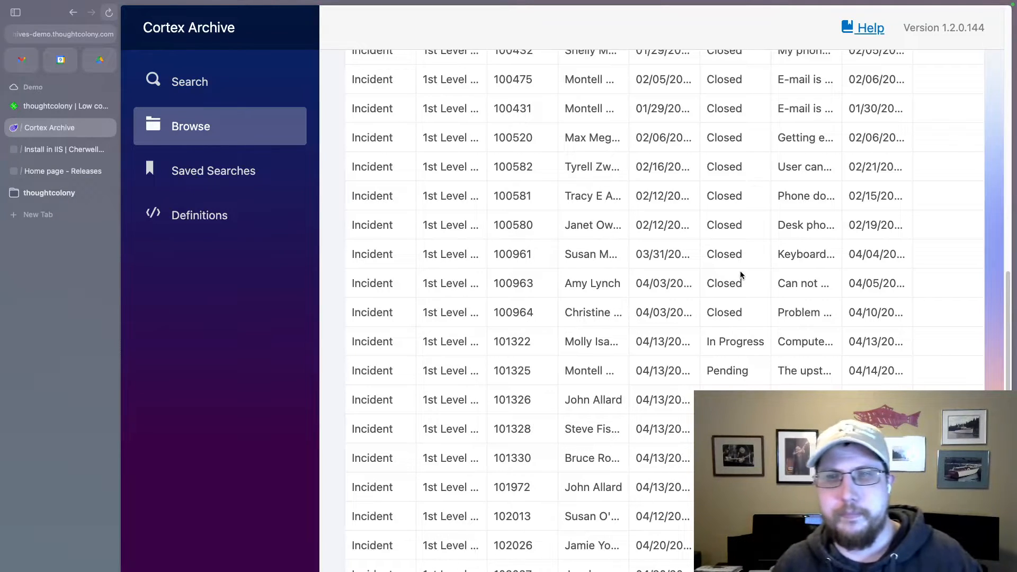
{"action": "mouse_move", "coordinate": [317, 149]}
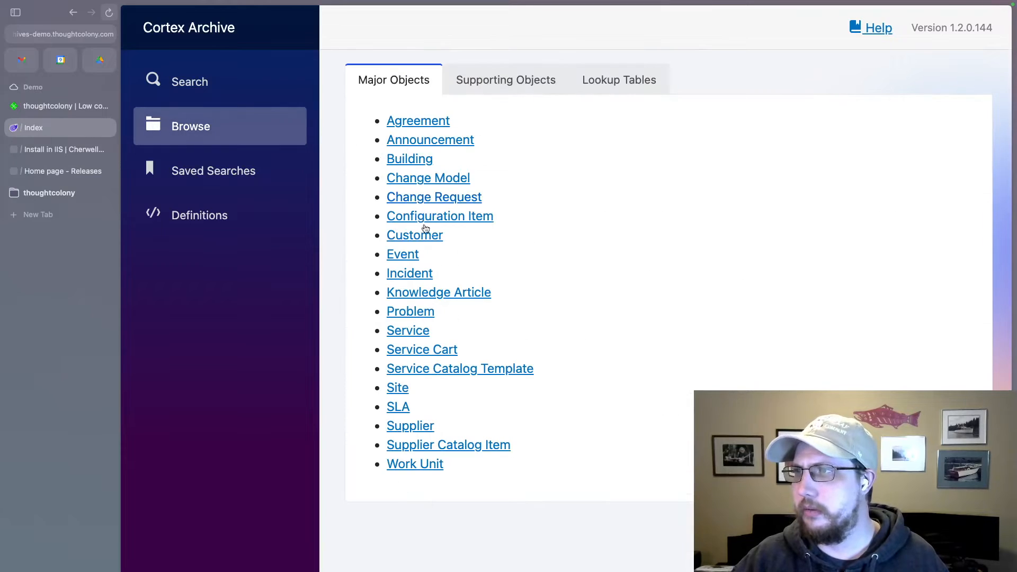
{"action": "left_click", "coordinate": [415, 235]}
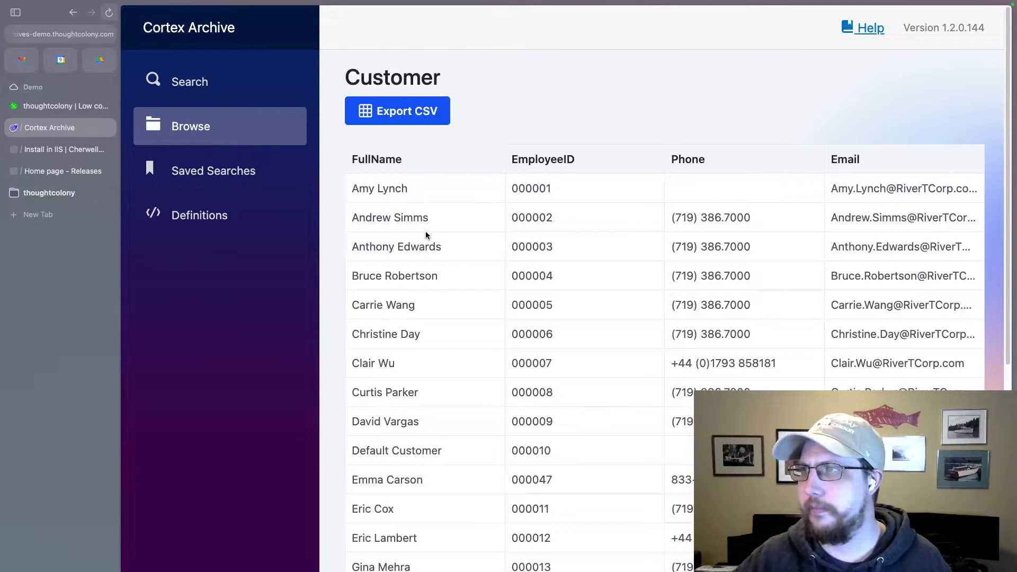